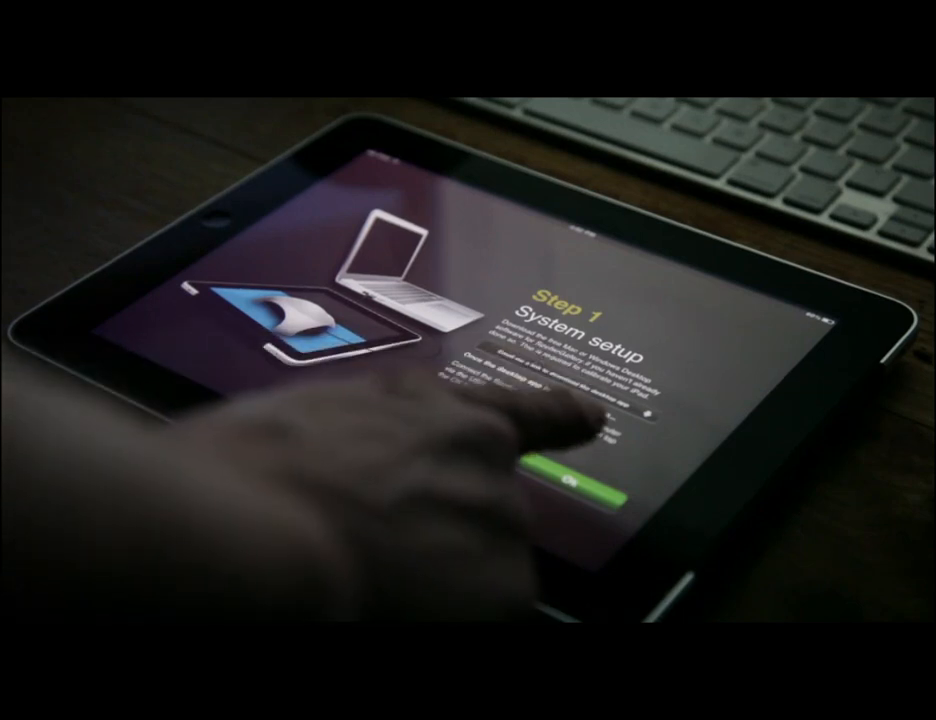
Step: Confirm system setup and colorimeter placement to calibrate the iPad display
click(572, 487)
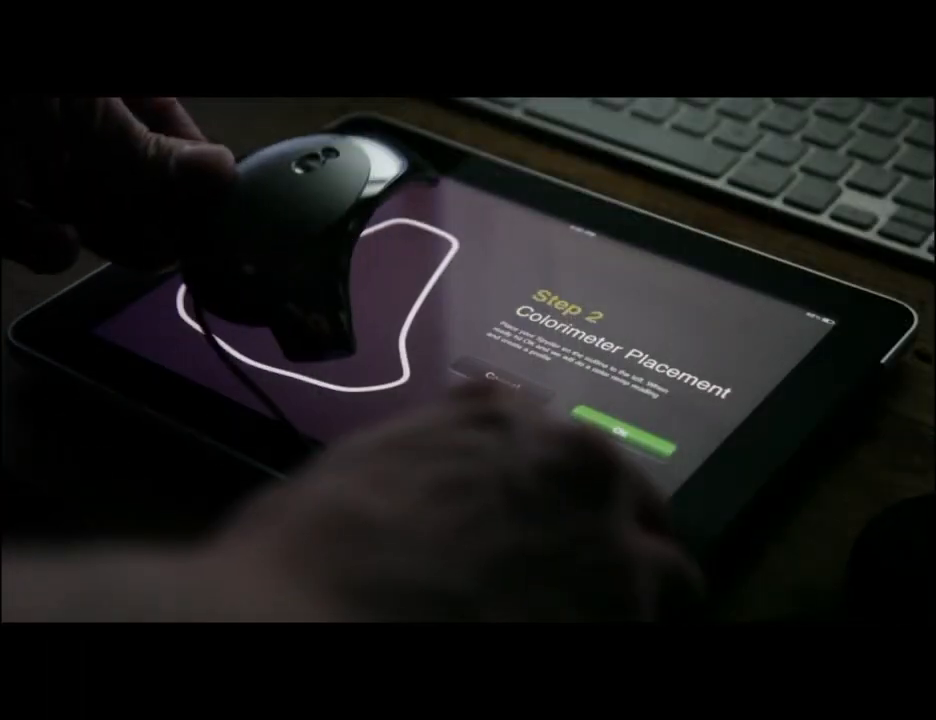
click(618, 424)
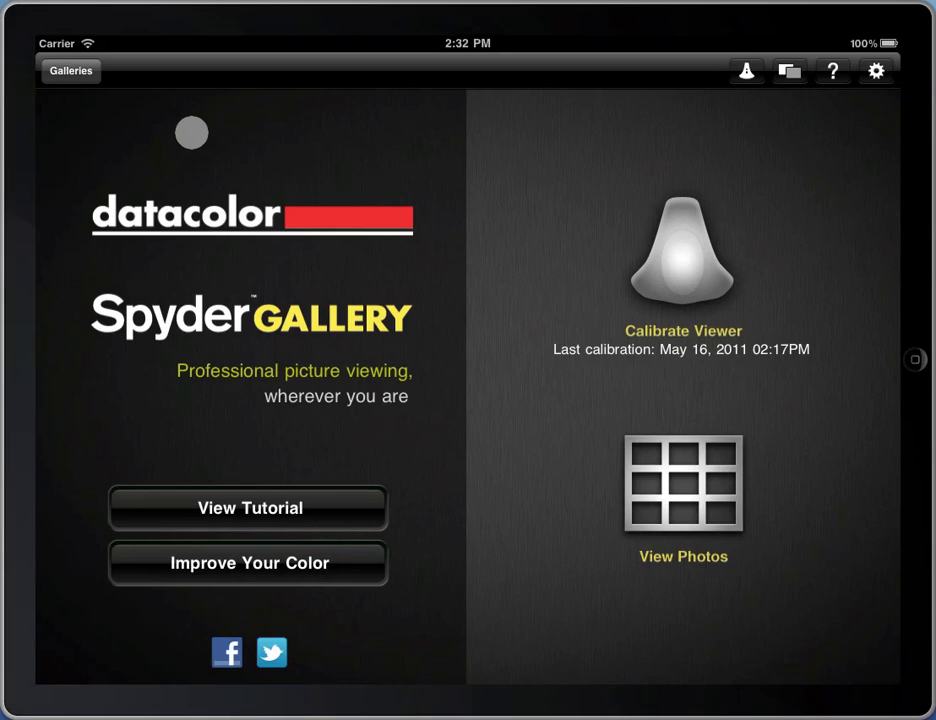
Step: Open View Photos and scroll down through the Saved Photos grid
click(70, 71)
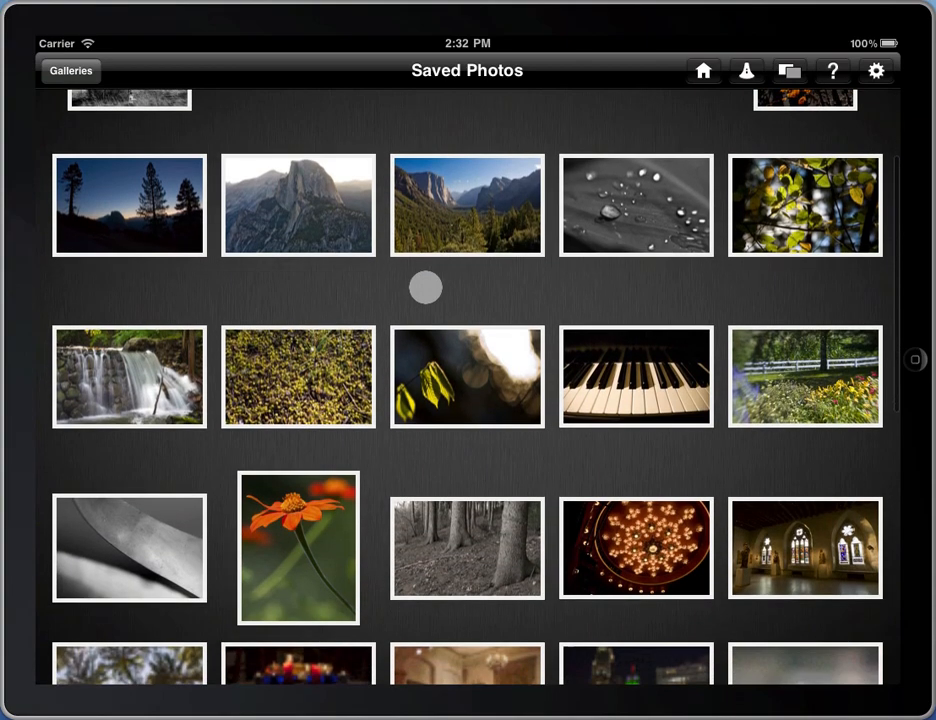
scroll(down, 3)
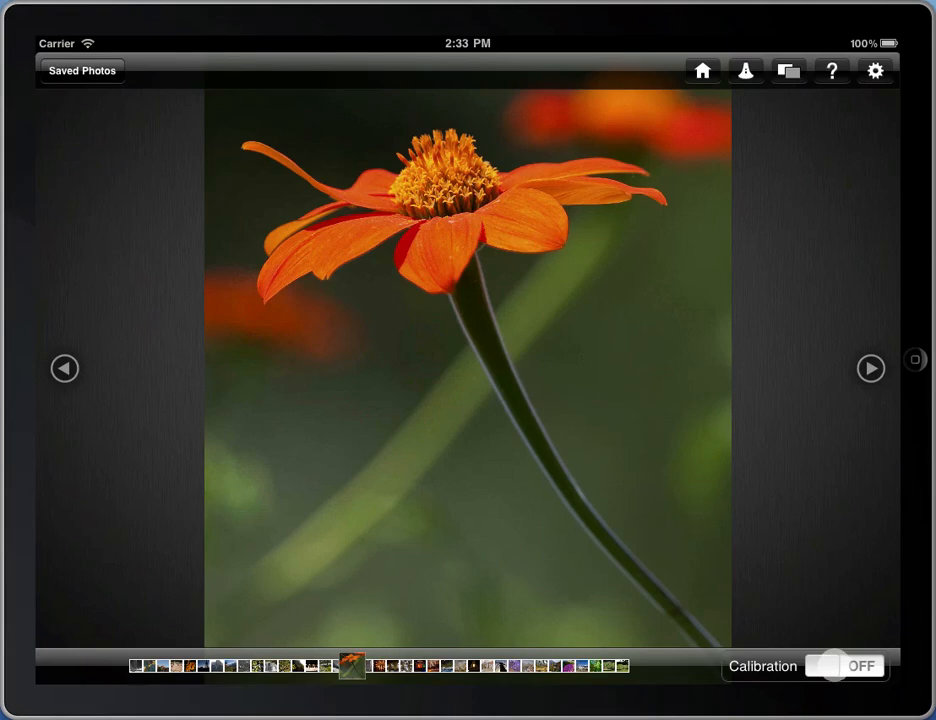
Step: Toggle calibration on, off, and on again for the orange flower photo
click(846, 666)
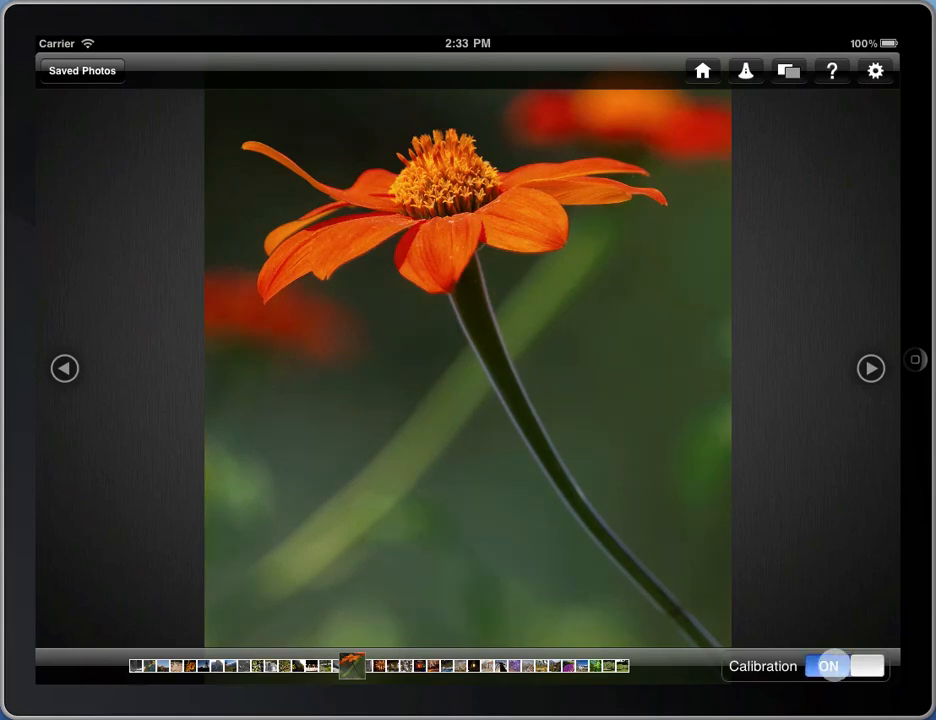
click(830, 666)
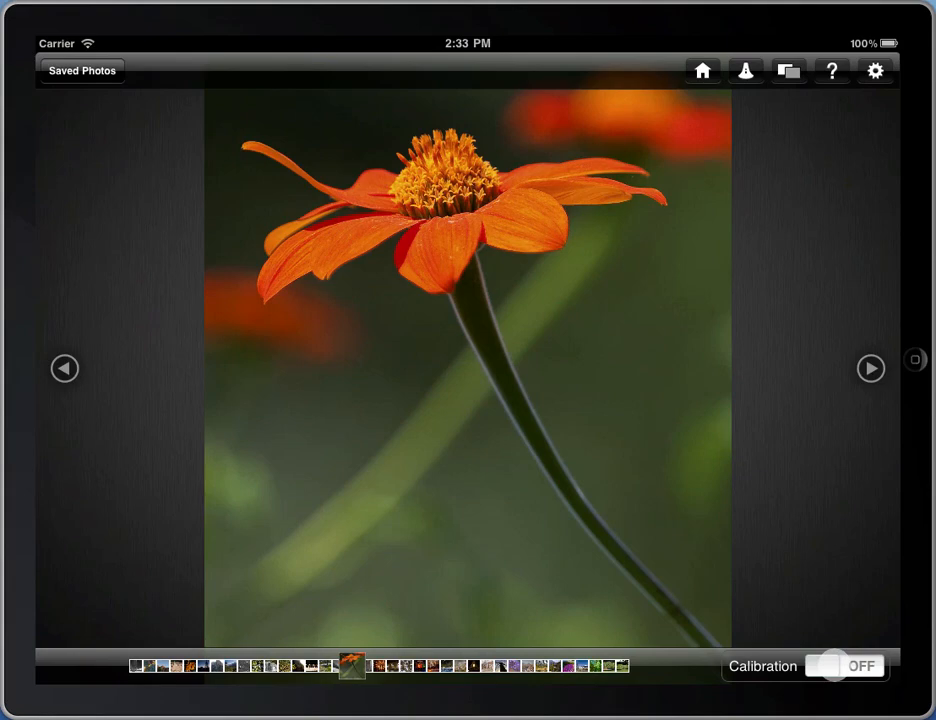
click(843, 666)
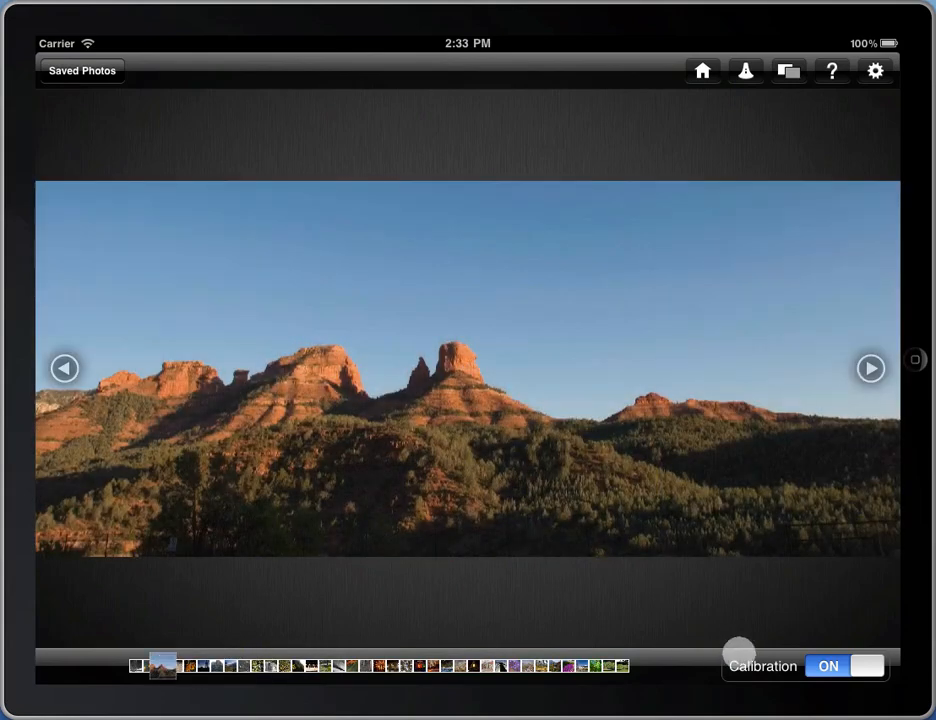
Step: Flip the Calibration switch off and on repeatedly on the red-rock landscape
click(843, 666)
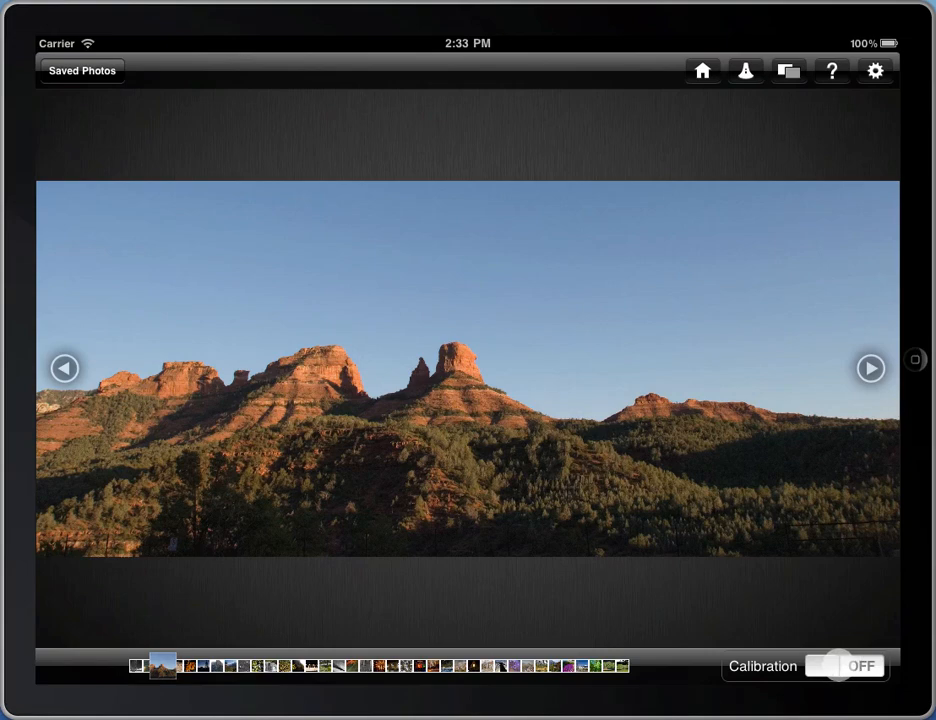
click(843, 666)
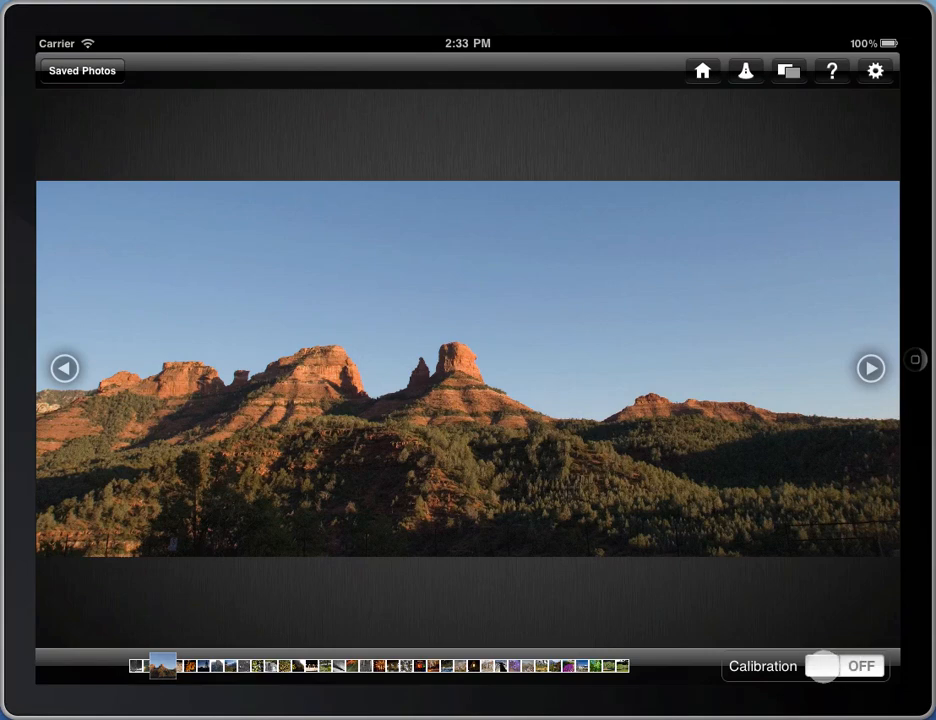
click(822, 666)
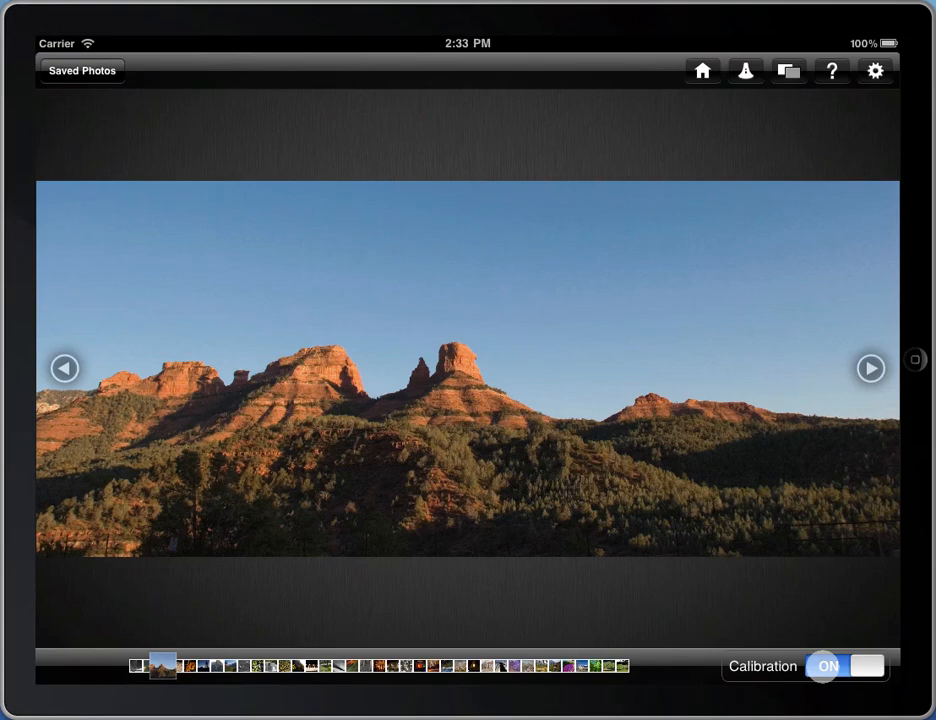
click(843, 666)
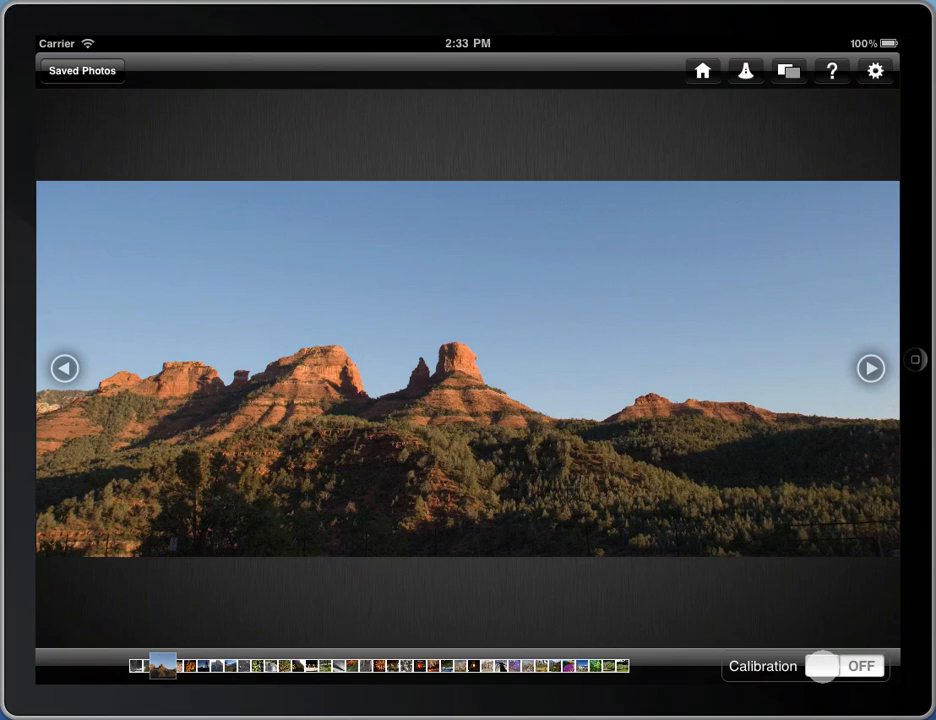
click(803, 666)
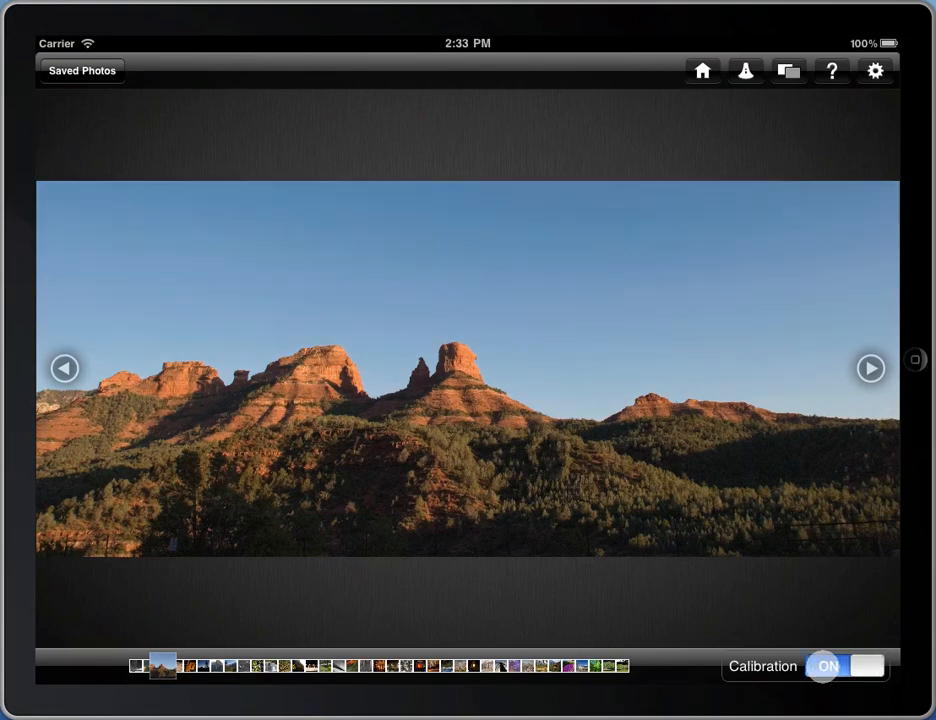
click(843, 666)
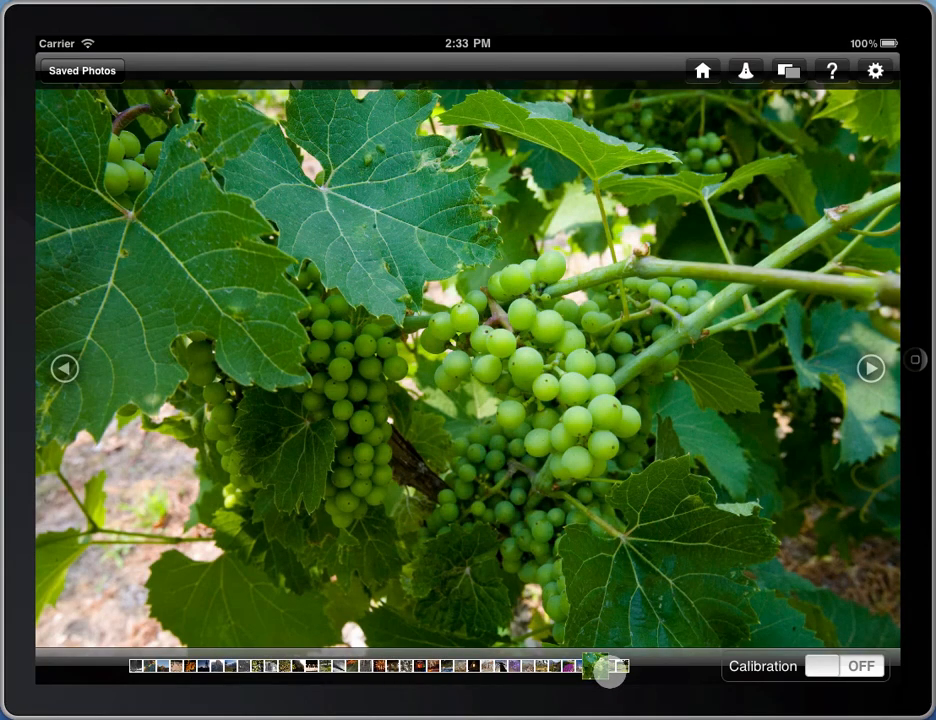
Step: Switch calibration on, off, and on again for the green grapes photo
click(845, 666)
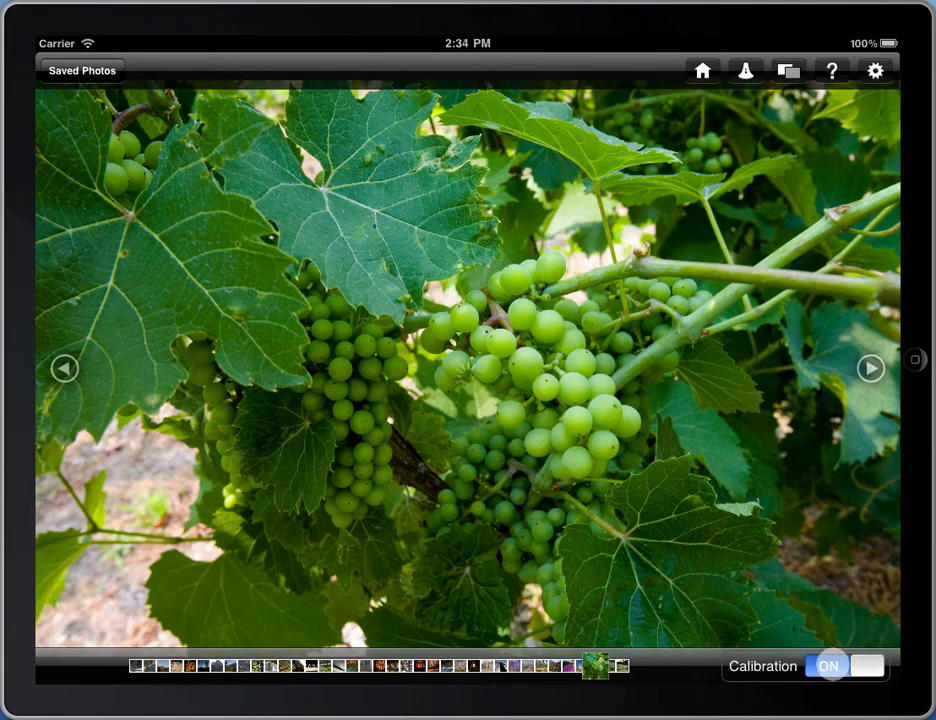
click(805, 666)
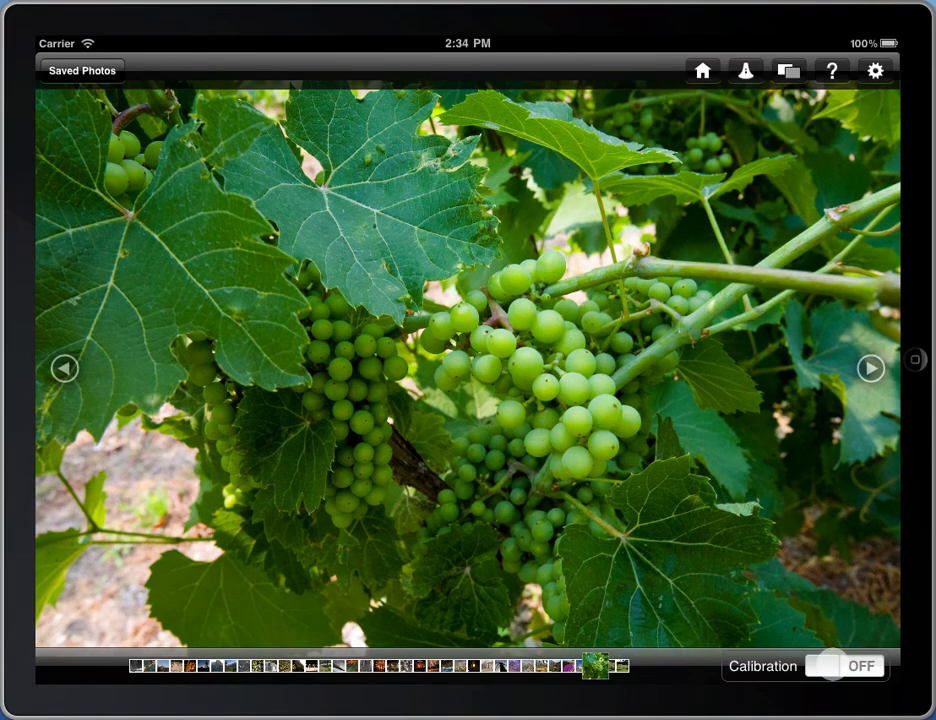
click(843, 666)
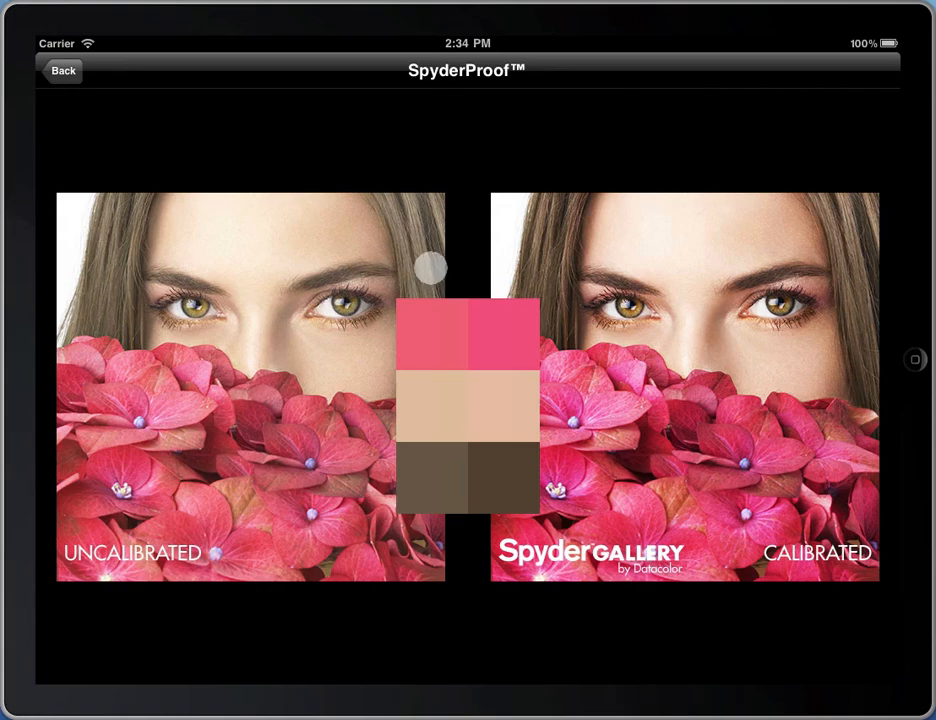
Step: Drag across the SpyderProof portrait comparison of uncalibrated versus calibrated images
drag(430, 267, 318, 510)
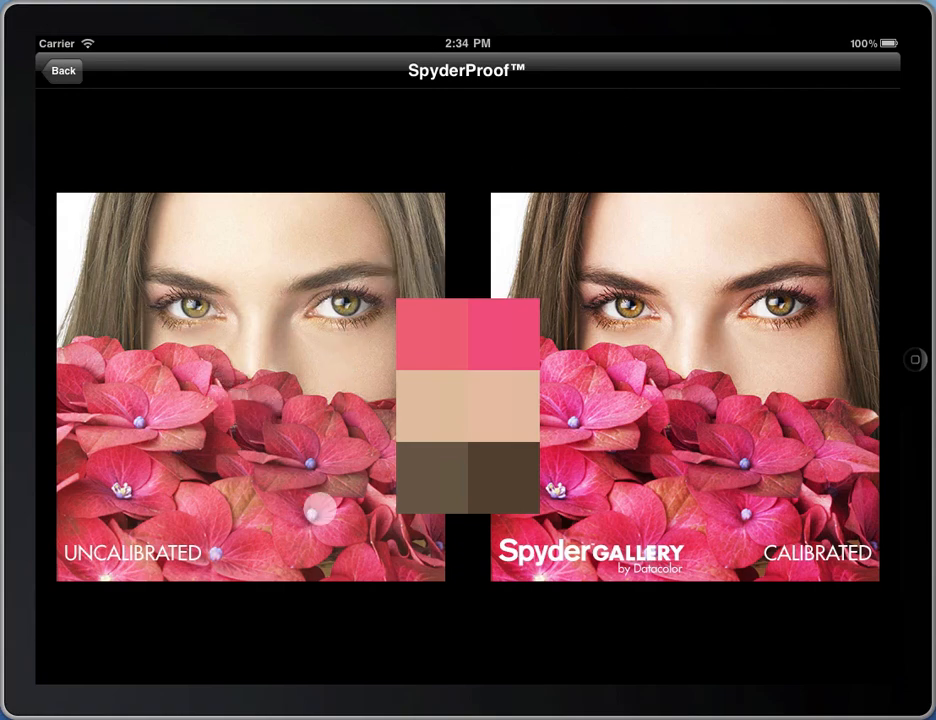